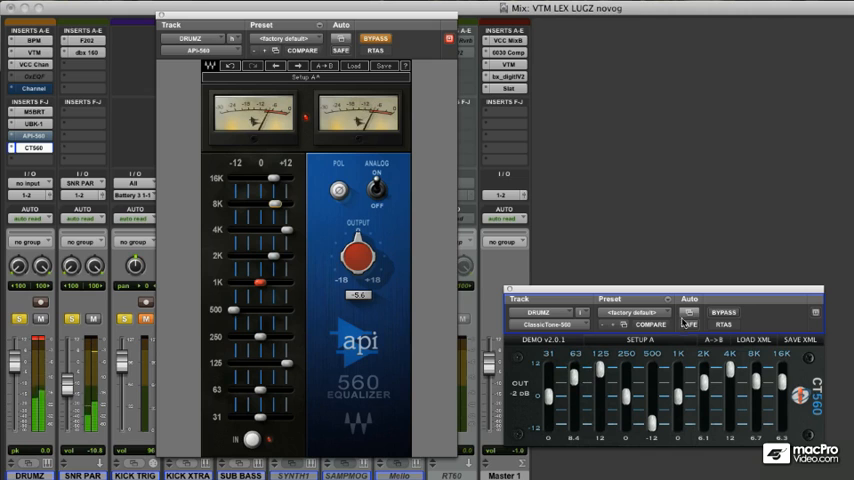
# - Bring up the SNR PAR track's Signal Generator and SSL X-EQ in place of the API 560 windows
pyautogui.click(723, 312)
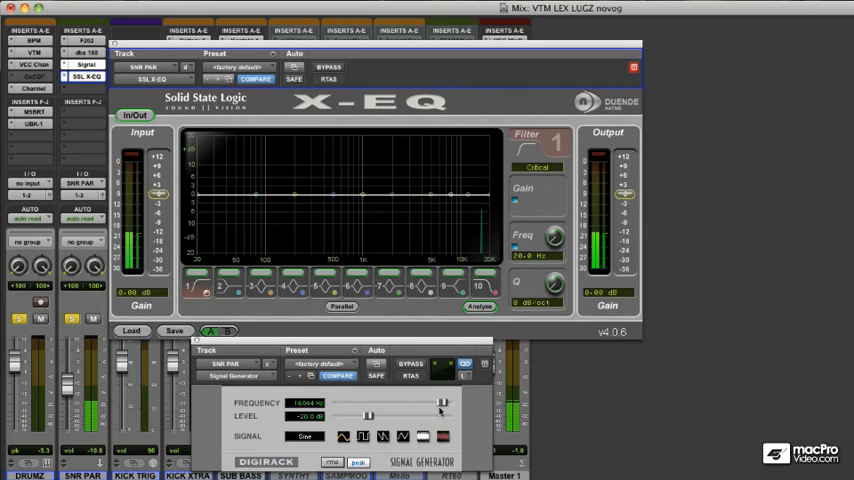
# - Drag the Signal Generator frequency down from 14044 Hz toward 56 Hz
pyautogui.moveTo(440, 404); pyautogui.dragTo(390, 404)
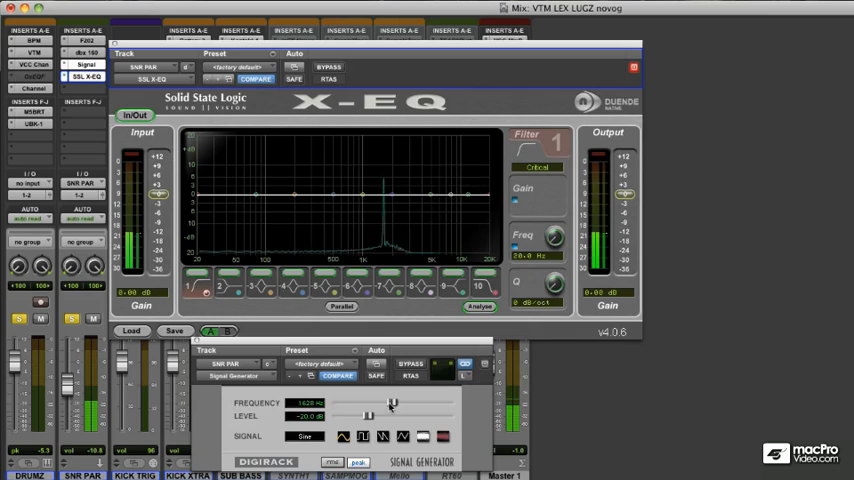
pyautogui.moveTo(370, 403); pyautogui.dragTo(358, 403)
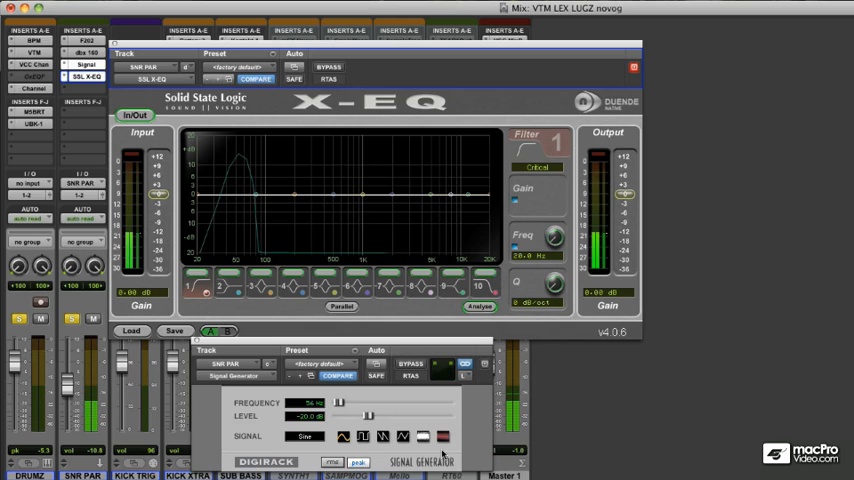
pyautogui.click(410, 363)
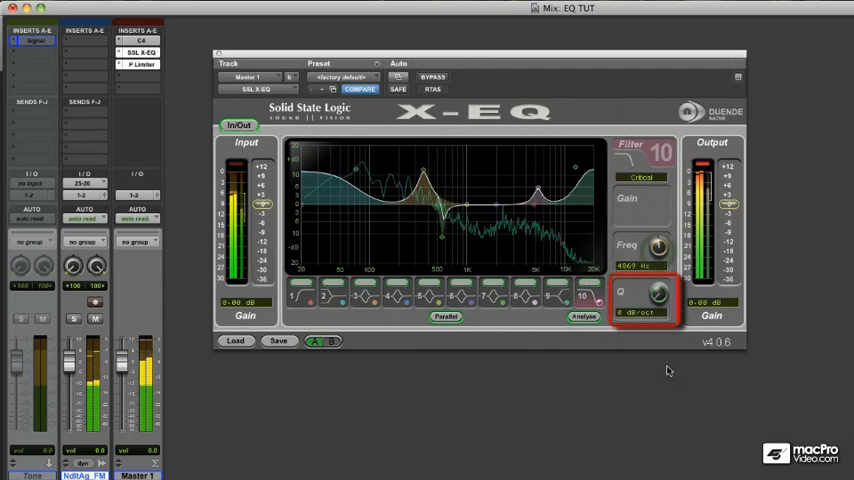
# - Adjust the band 10 Q control on Master 1's SSL X-EQ in the EQ TUT session
pyautogui.moveTo(660, 247); pyautogui.dragTo(660, 240)
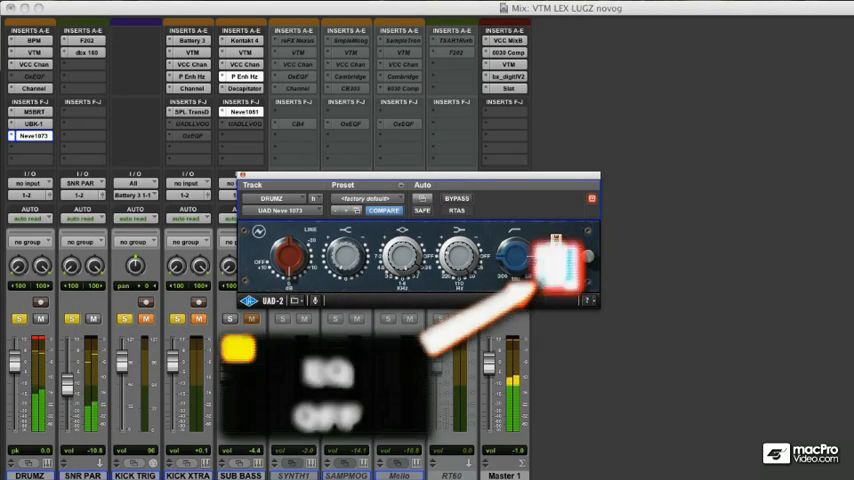
# - Toggle the EQL switch on the DRUMZ Neve 1073 to bypass the EQ
pyautogui.click(557, 265)
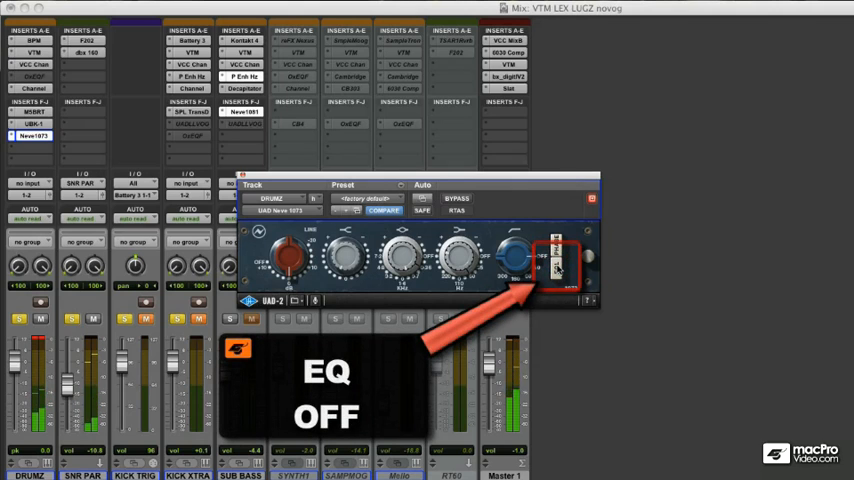
pyautogui.click(557, 270)
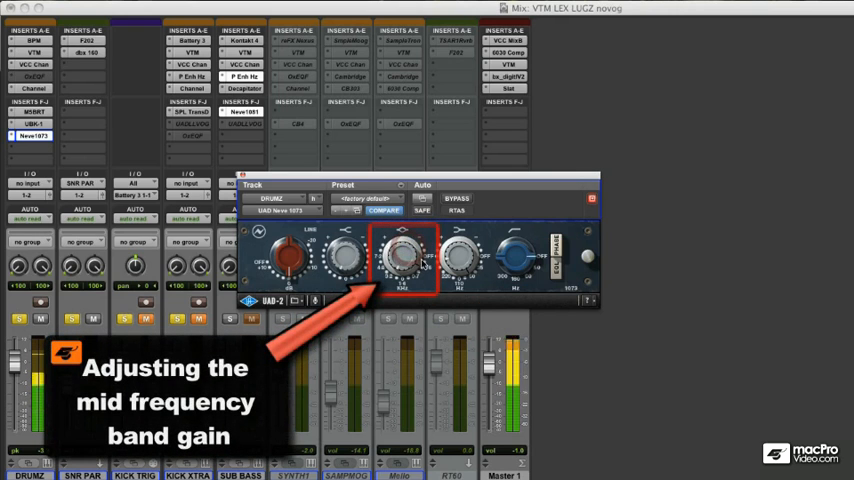
# - Turn the DRUMZ Neve 1073 mid-band gain knob to a new boost/cut setting
pyautogui.moveTo(405, 245); pyautogui.dragTo(412, 265)
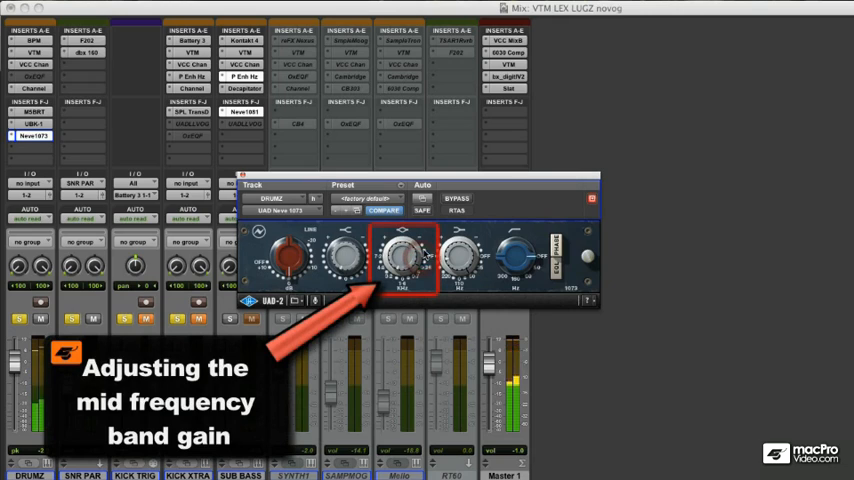
pyautogui.moveTo(405, 250); pyautogui.dragTo(420, 270)
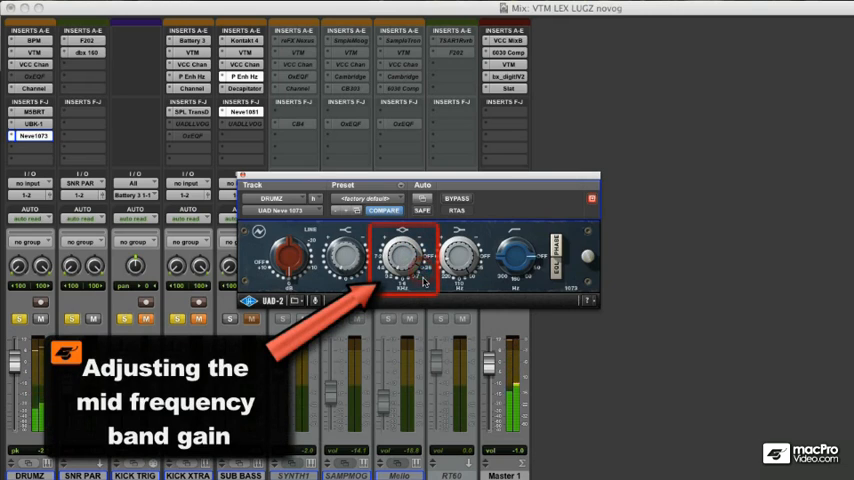